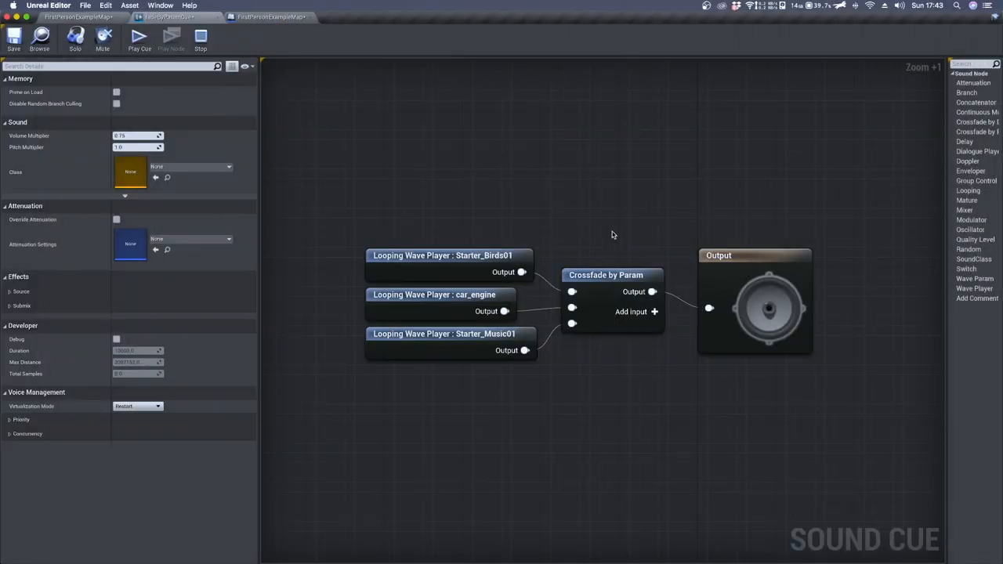
{"action": "mouse_move", "coordinate": [626, 239]}
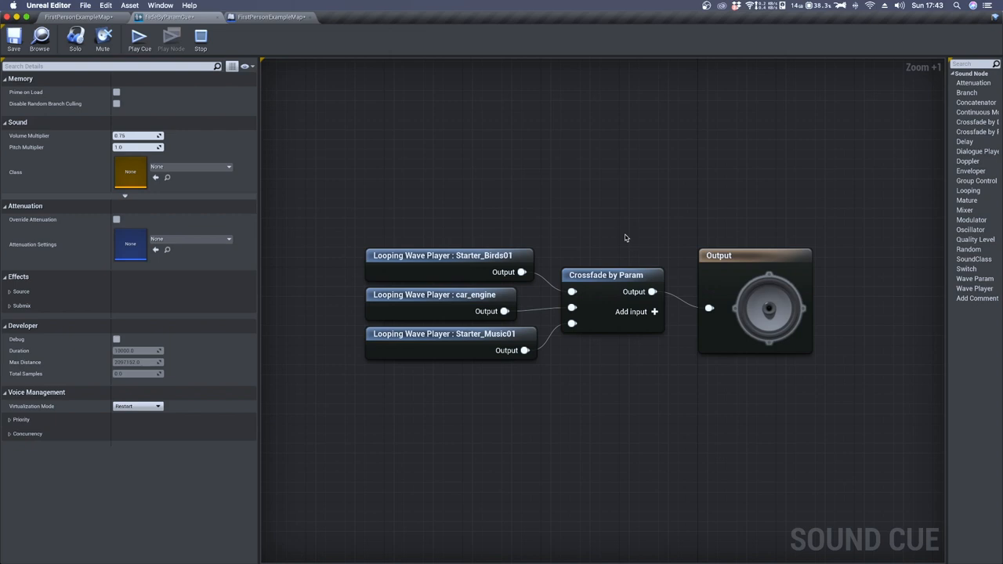
{"action": "mouse_move", "coordinate": [606, 275]}
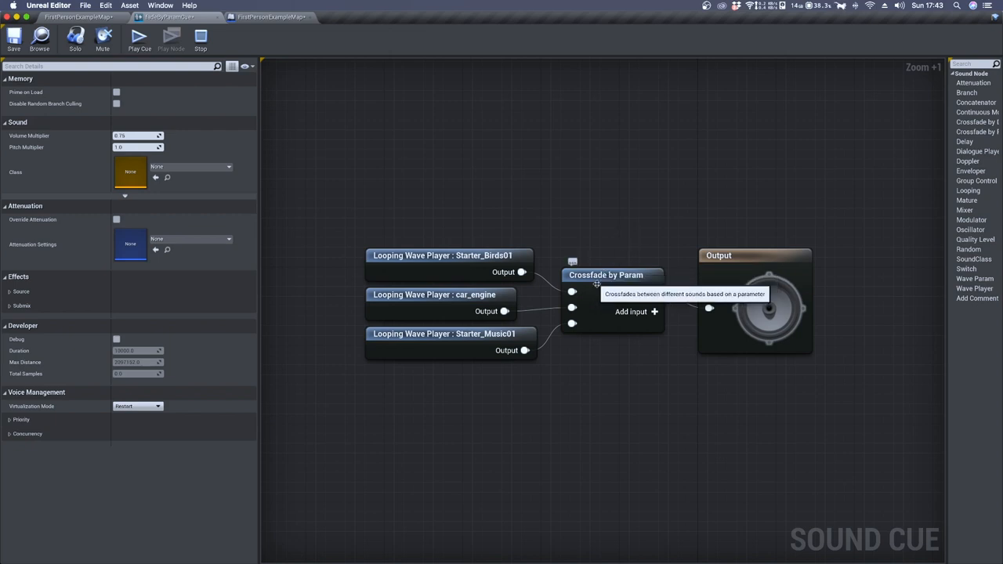
Select the Crossfade by Param node to show its 'Tutorial' parameter and three fade inputs.
{"action": "left_click", "coordinate": [611, 275]}
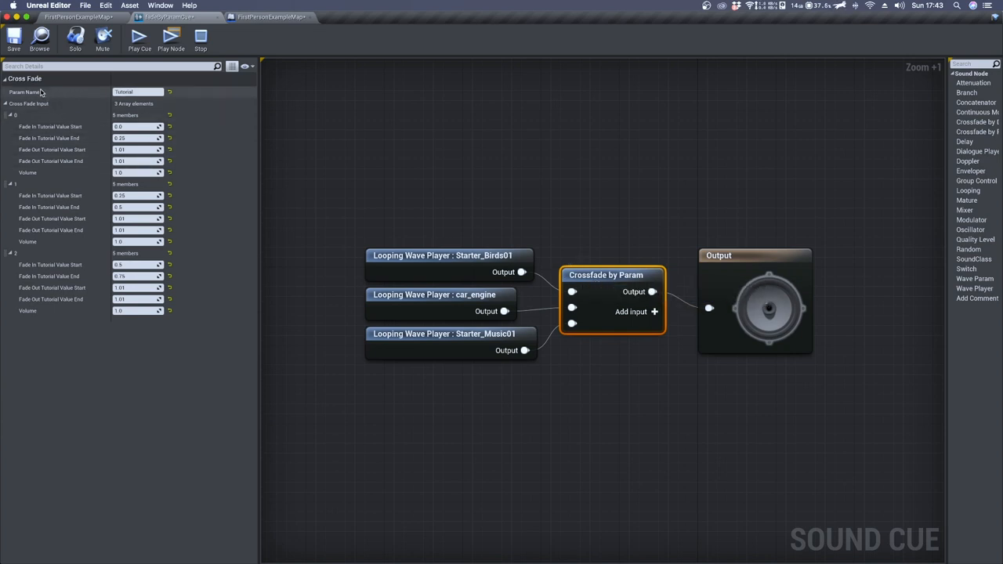
{"action": "mouse_move", "coordinate": [63, 98]}
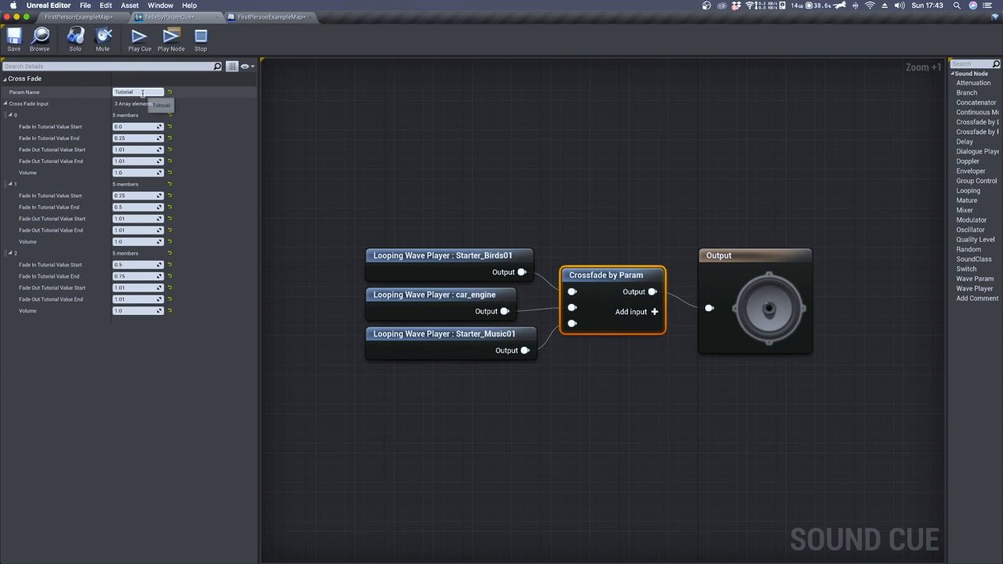
{"action": "mouse_move", "coordinate": [270, 16]}
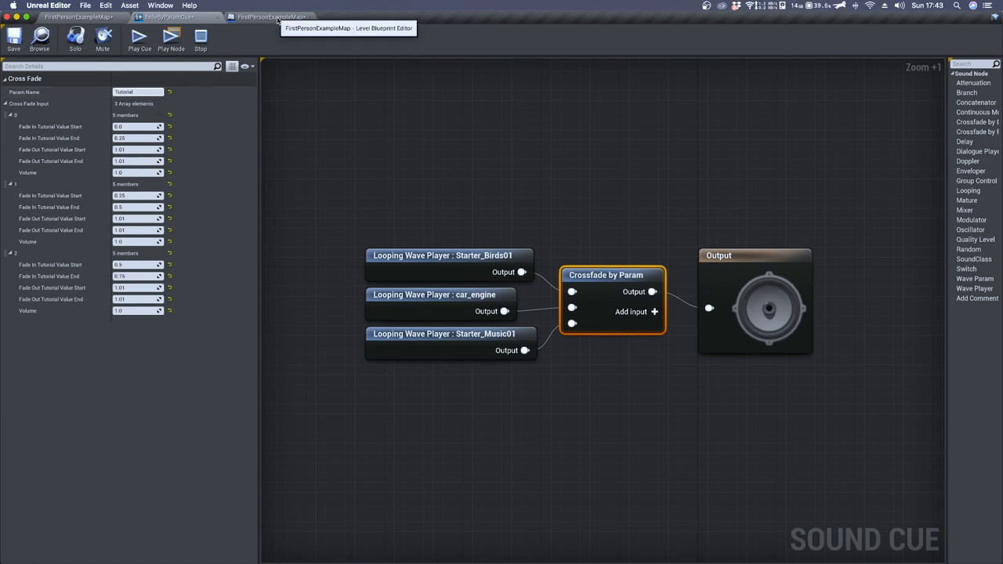
Switch to the FirstPersonExampleMap level blueprint to view Timeline_1's 0-to-1 curve.
{"action": "left_click", "coordinate": [270, 17]}
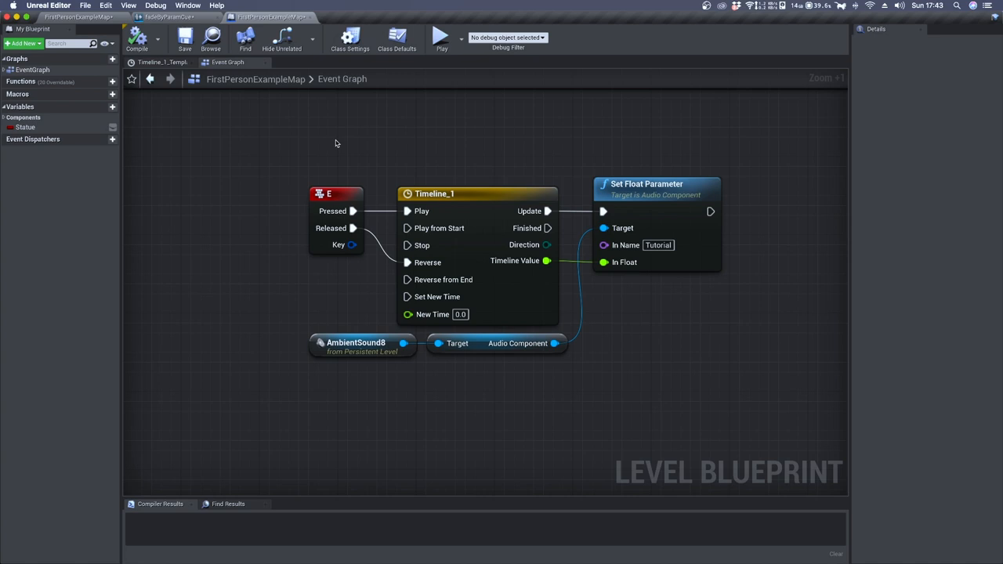
{"action": "mouse_move", "coordinate": [488, 200]}
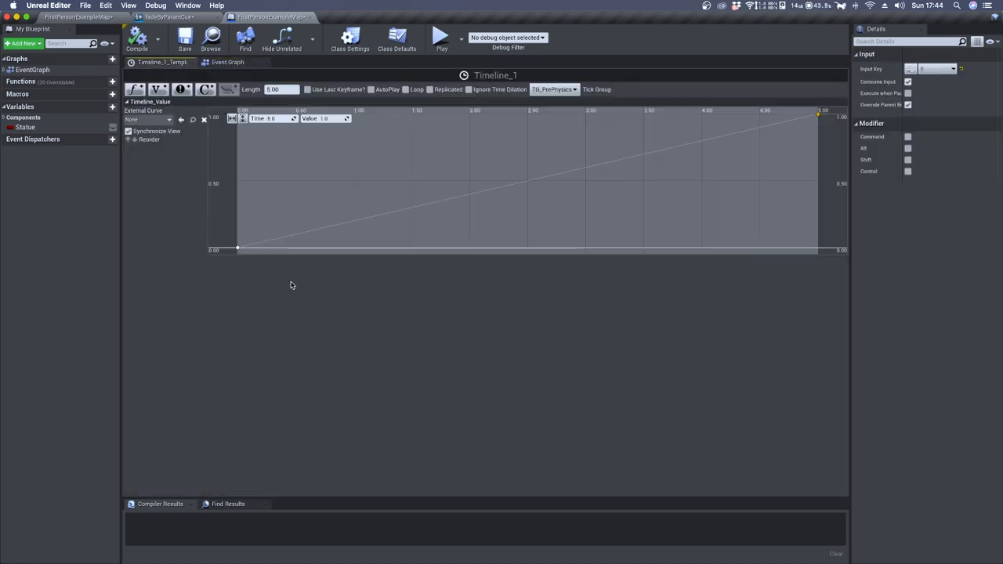
Check the timeline keys at time 0 and 5, then return to the Event Graph.
{"action": "left_click", "coordinate": [278, 89]}
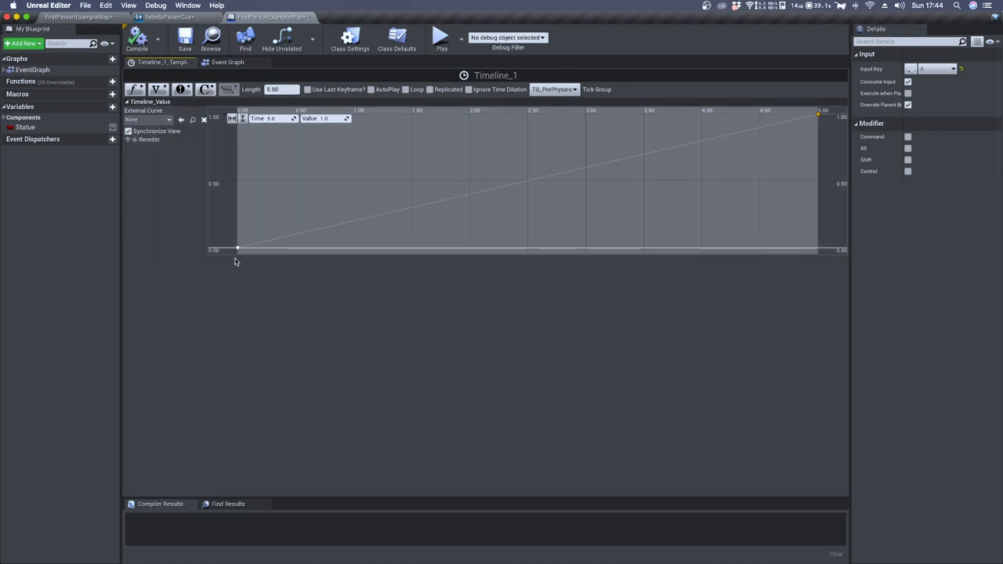
{"action": "mouse_move", "coordinate": [238, 249]}
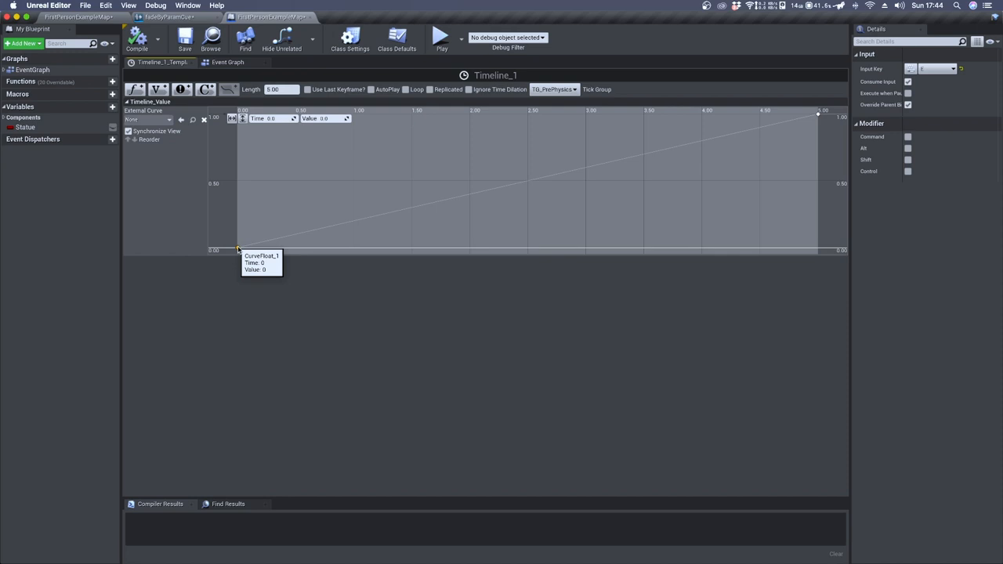
{"action": "mouse_move", "coordinate": [820, 115]}
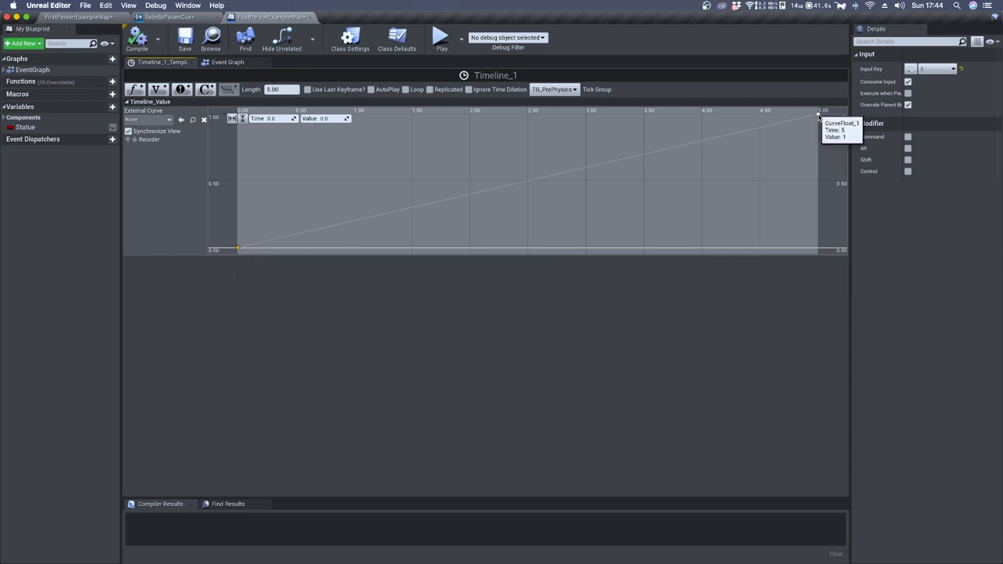
{"action": "left_click", "coordinate": [228, 62]}
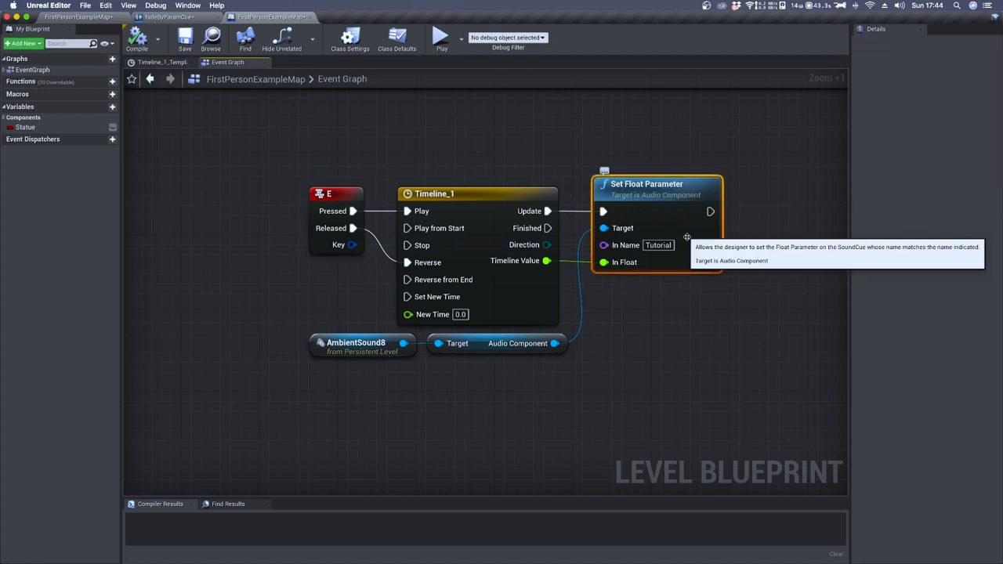
{"action": "mouse_move", "coordinate": [685, 258]}
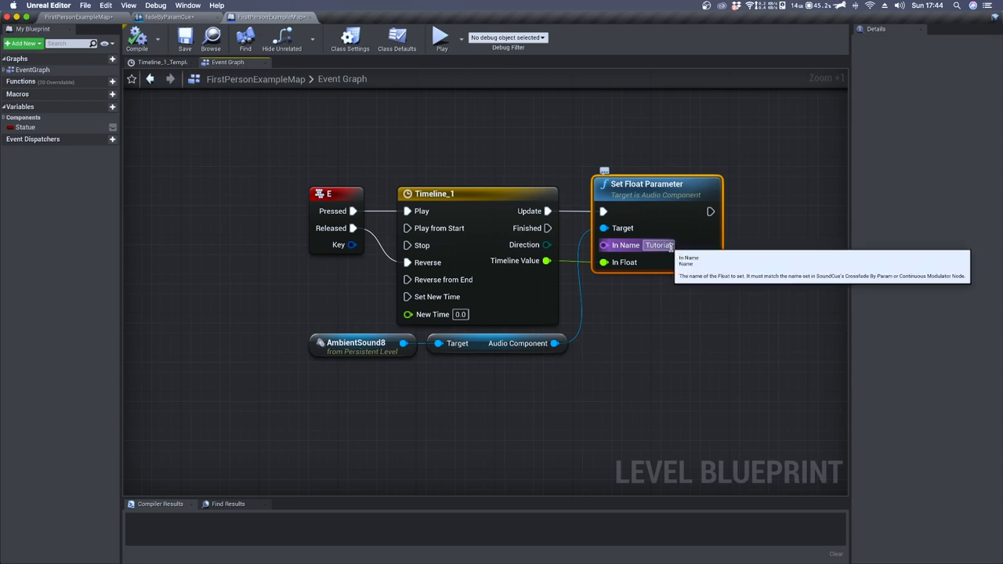
{"action": "mouse_move", "coordinate": [680, 189]}
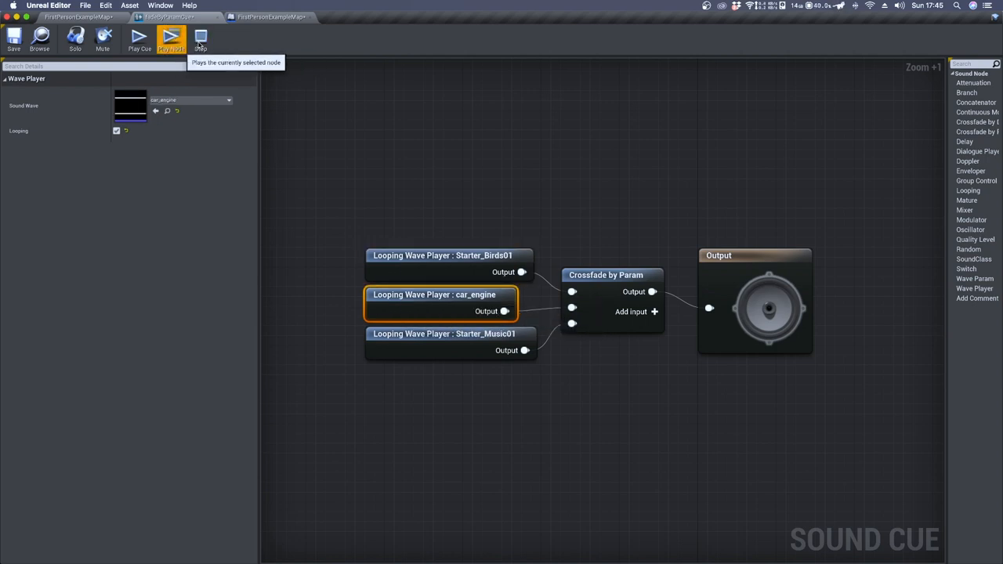
Preview car_engine, inspect the Starter_Birds01 player, then reselect the Crossfade by Param node.
{"action": "left_click", "coordinate": [451, 334]}
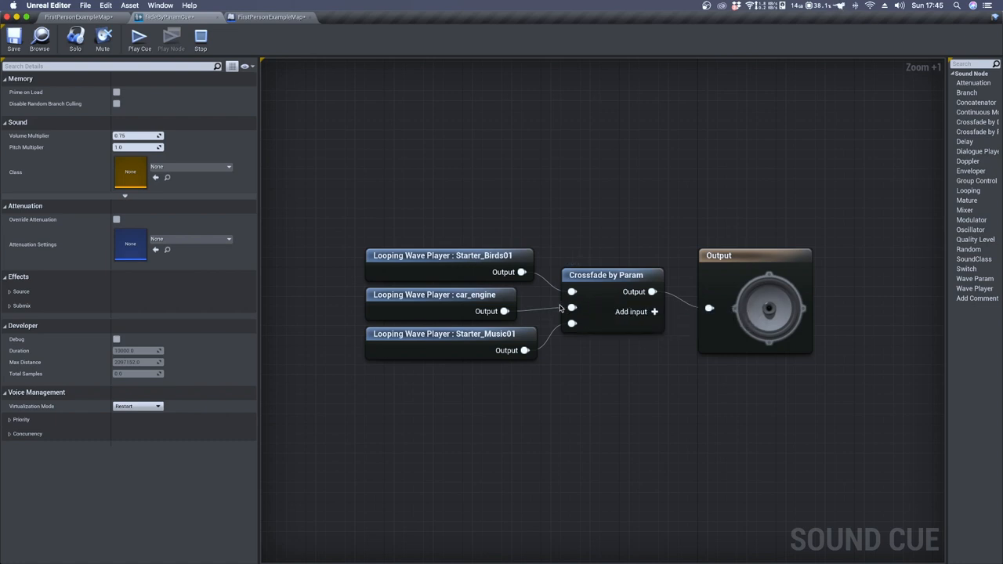
{"action": "mouse_move", "coordinate": [455, 264]}
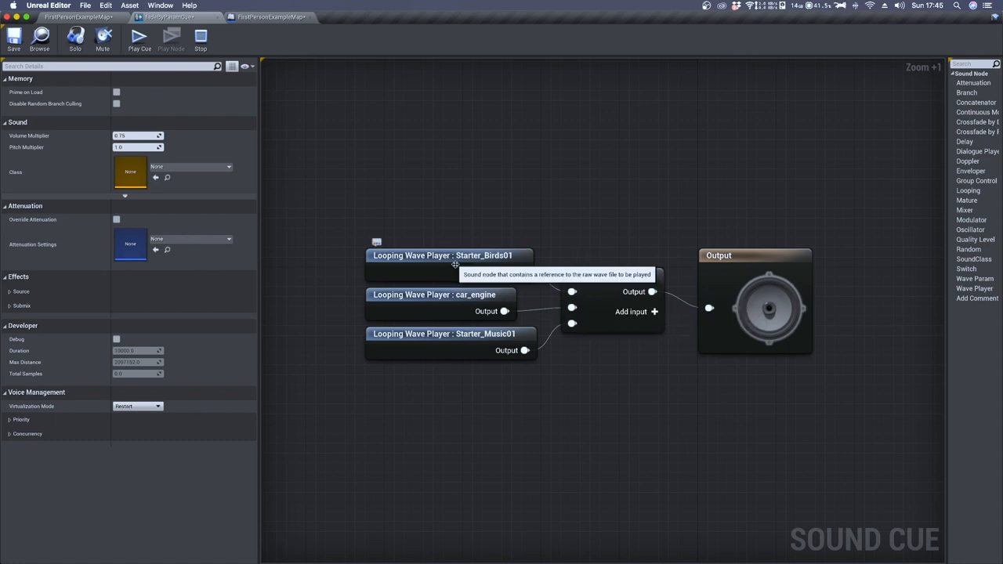
{"action": "left_click", "coordinate": [443, 255]}
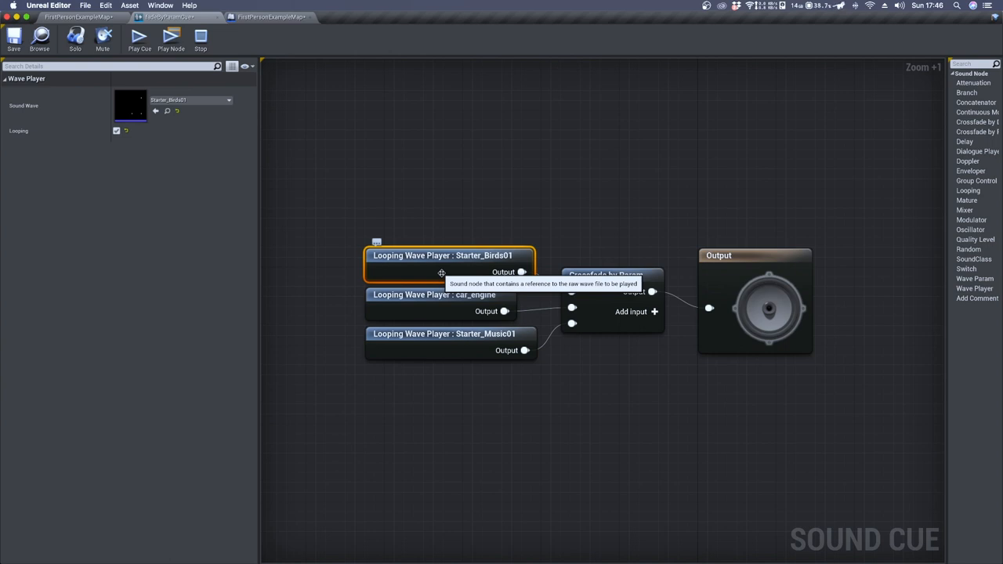
{"action": "left_click", "coordinate": [606, 274]}
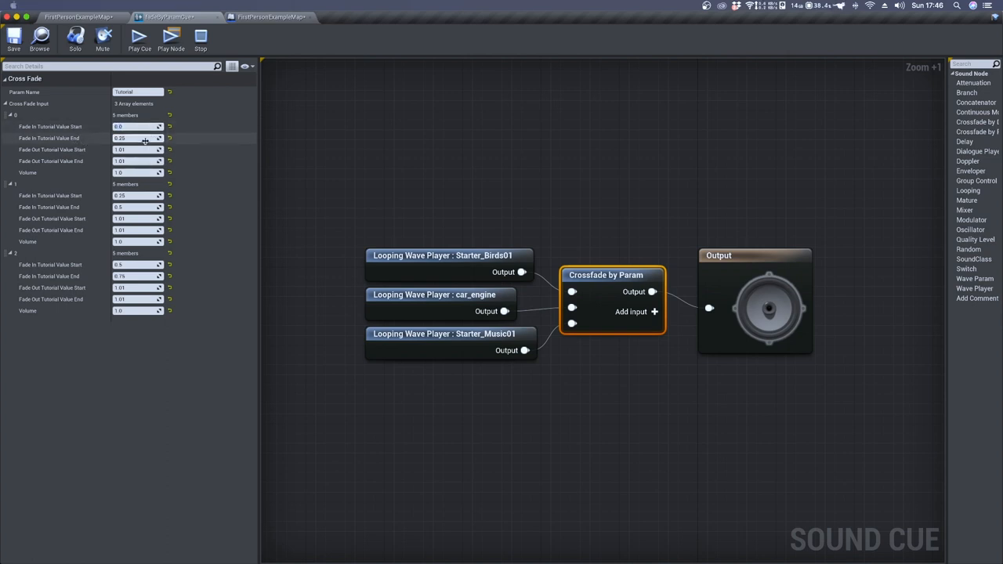
Review the first Cross Fade Input's fade-in end, then return to the main level editor.
{"action": "double_click", "coordinate": [137, 138]}
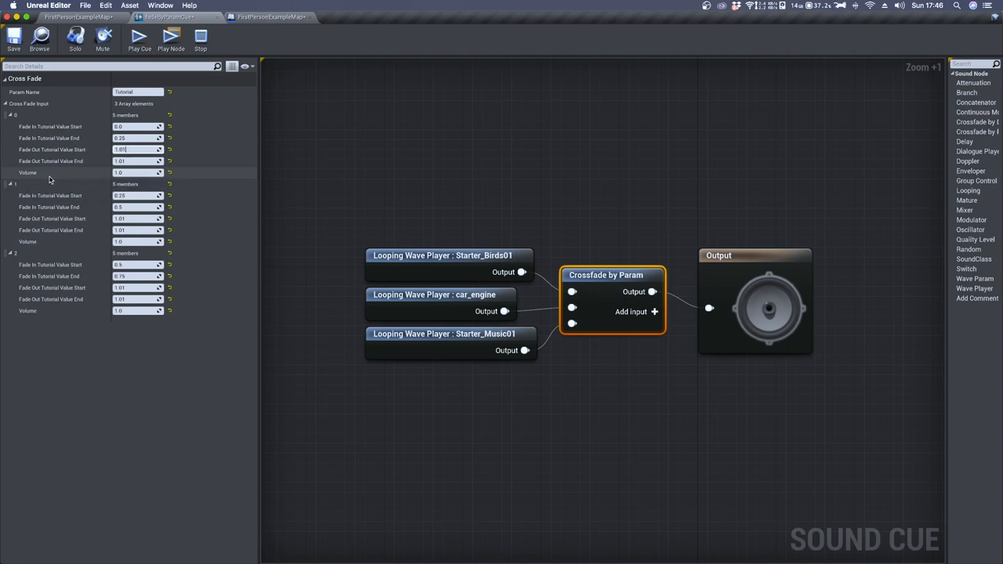
{"action": "mouse_move", "coordinate": [48, 178]}
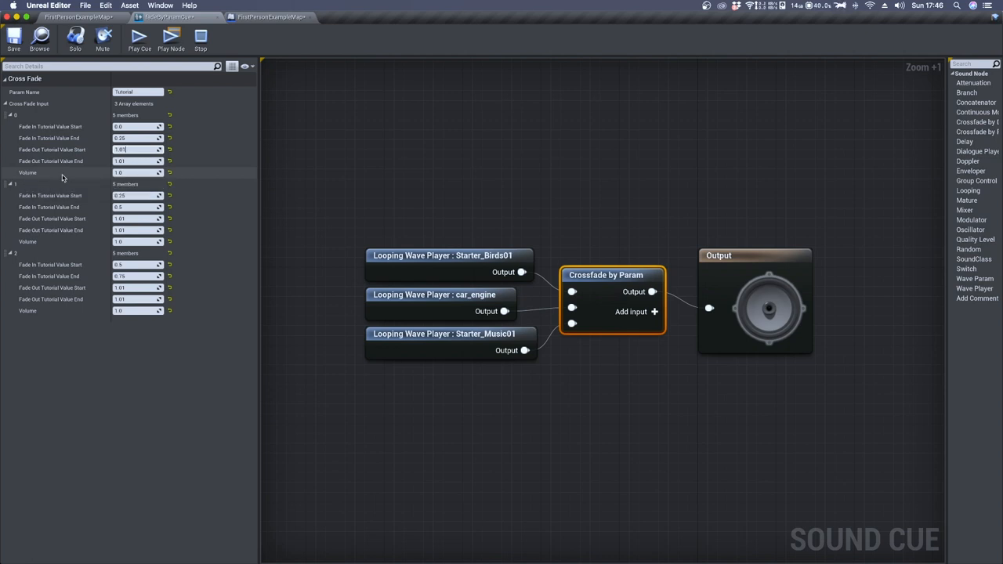
{"action": "left_click", "coordinate": [271, 17]}
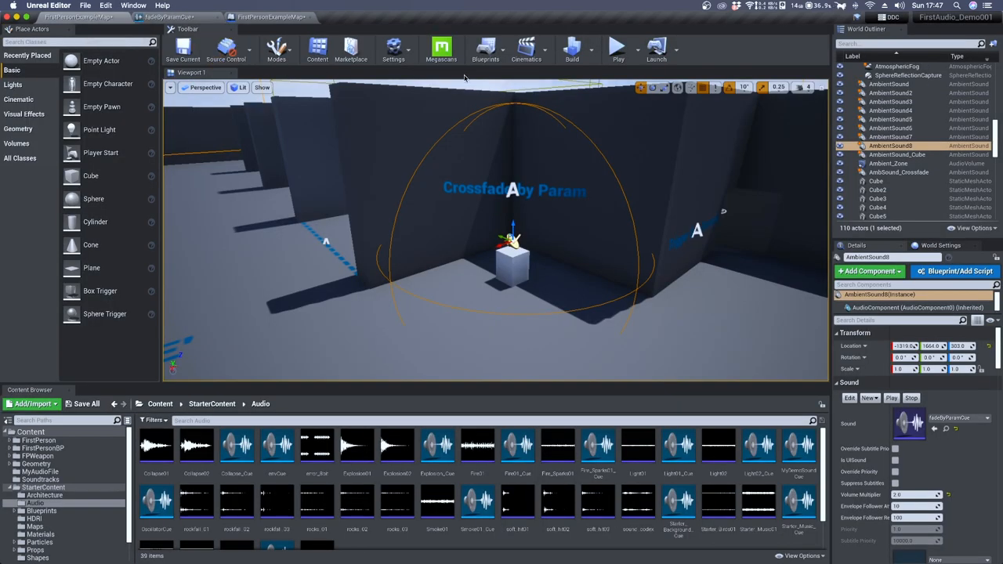
{"action": "mouse_move", "coordinate": [617, 47]}
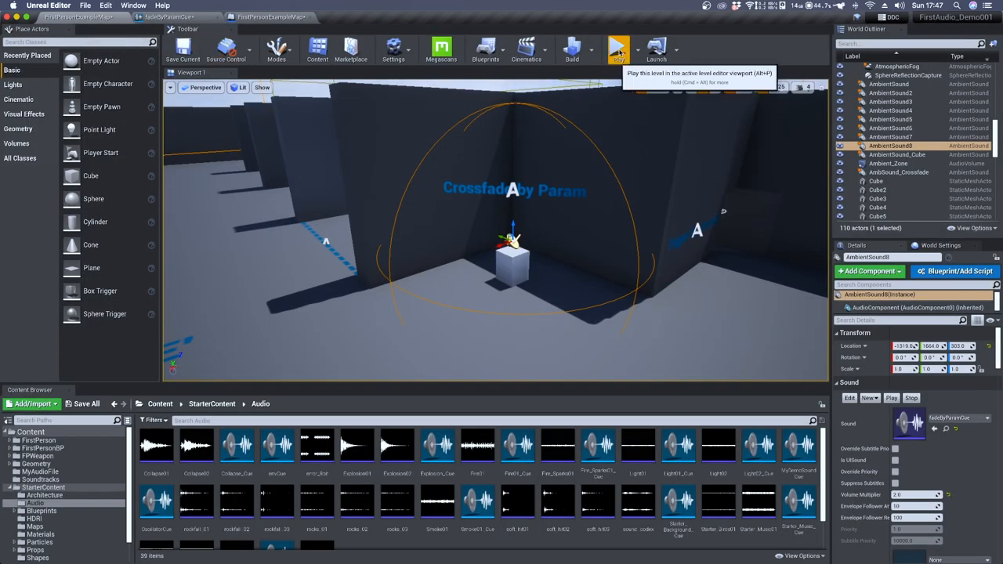